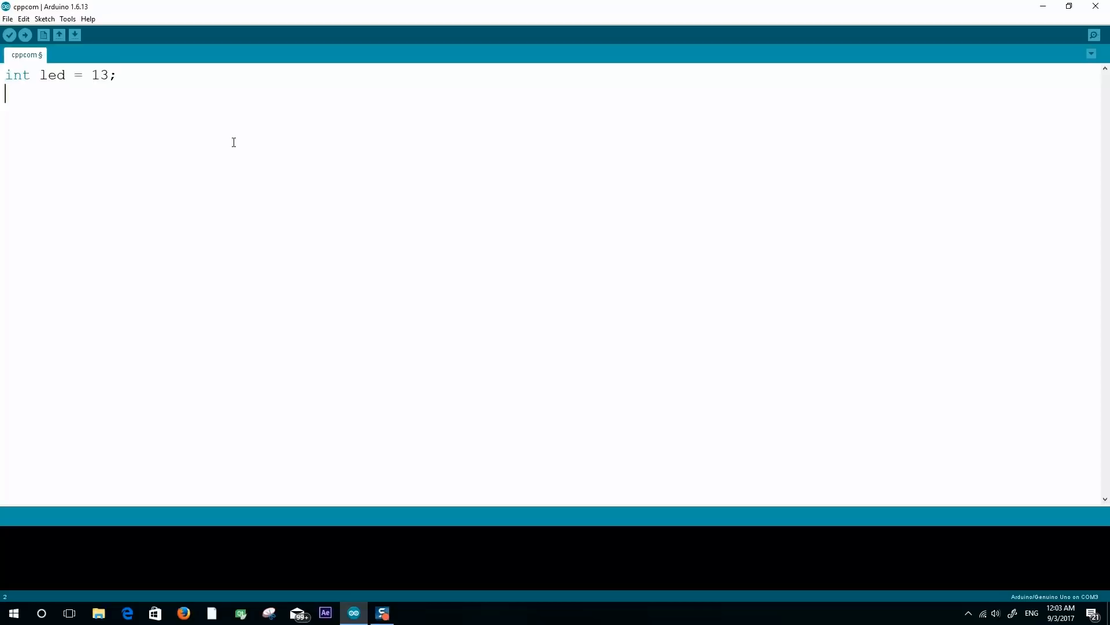
Step: Write setup() with Serial.begin(9600) and pinMode(led, OUTPUT)
text(void)
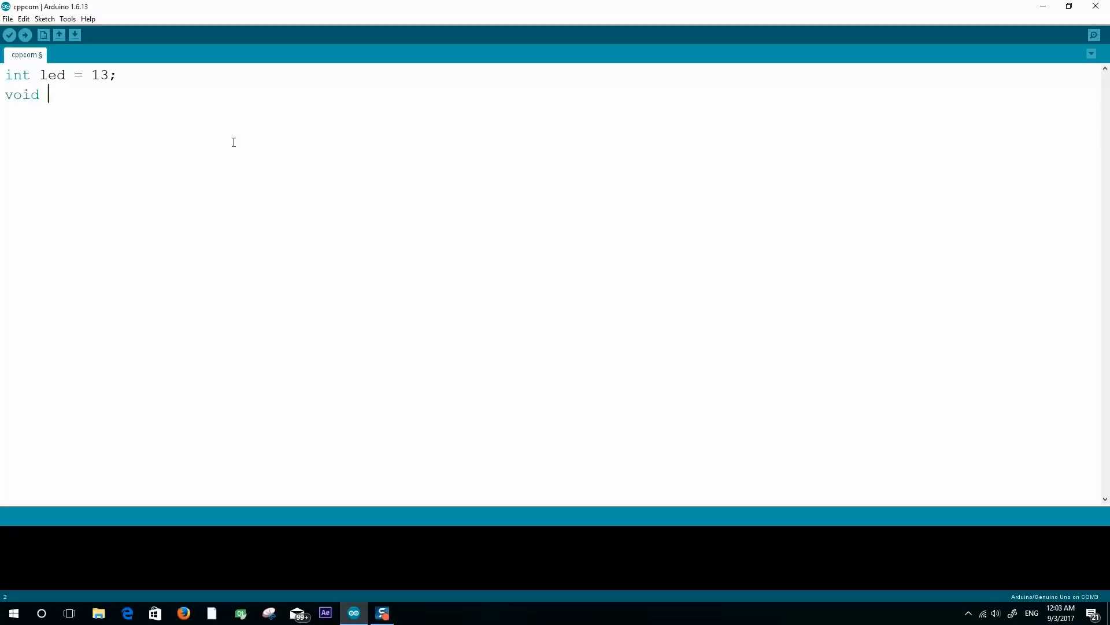
text(setup())
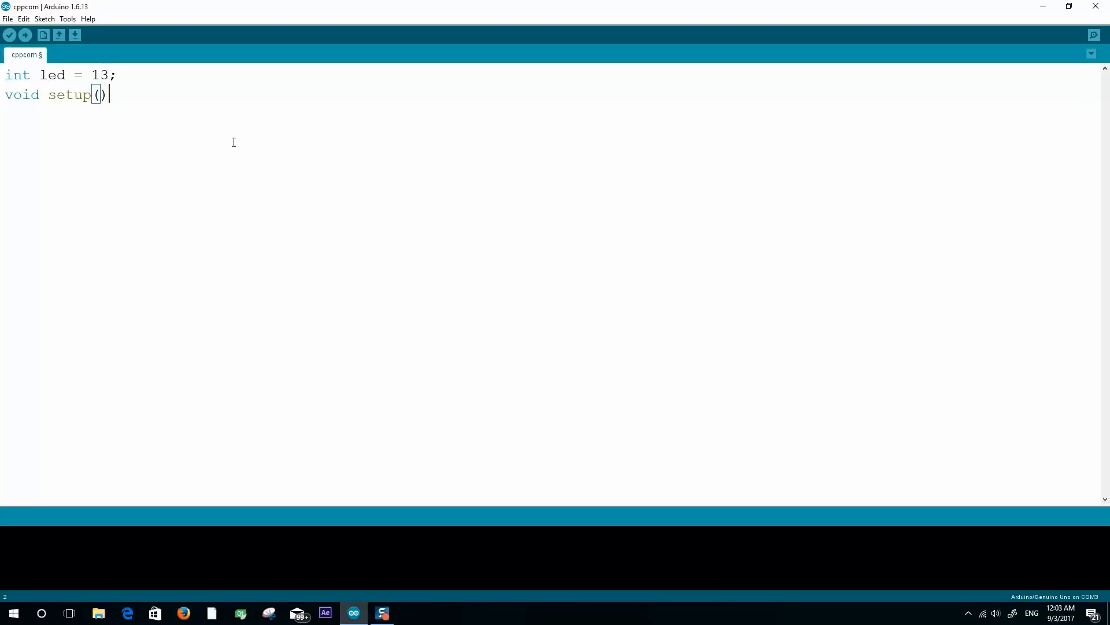
text({)
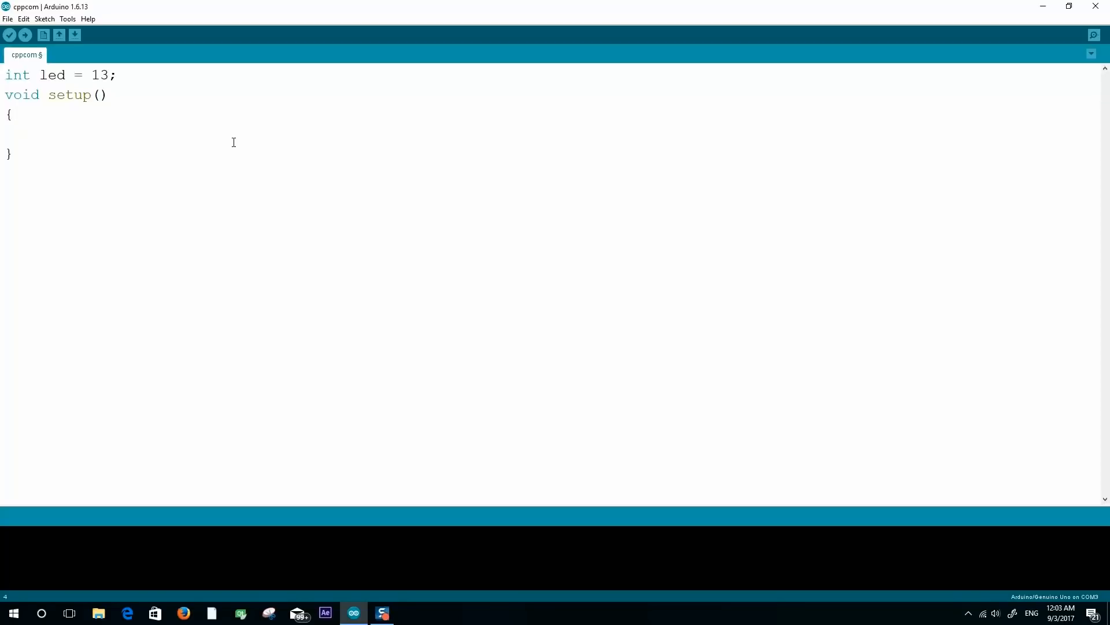
text(Serial.begi)
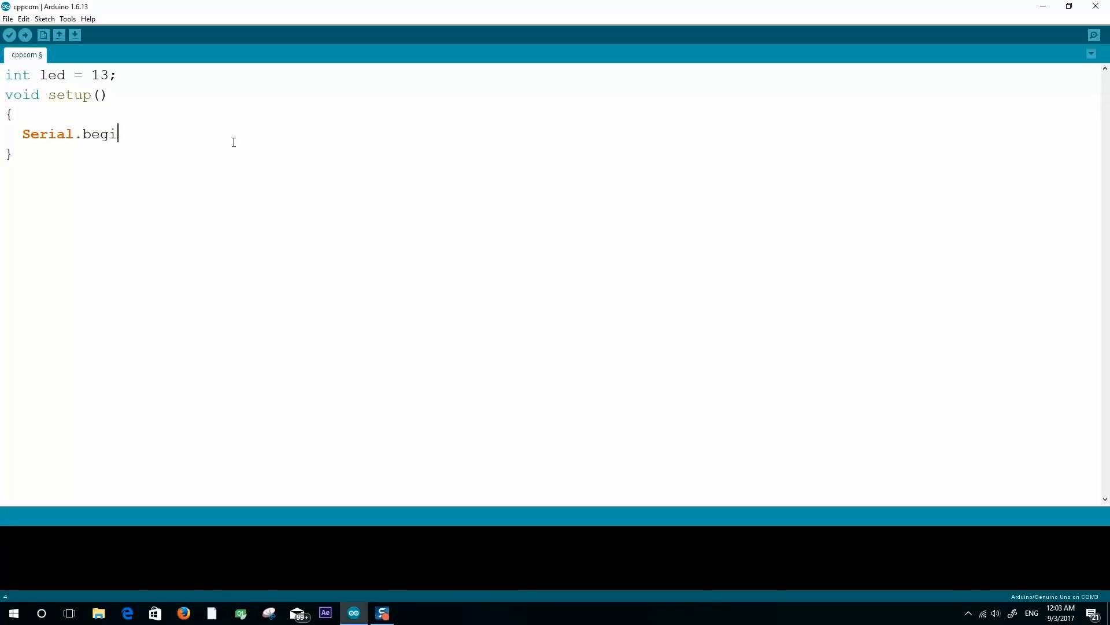
text(n(9600);)
text(pinMode()
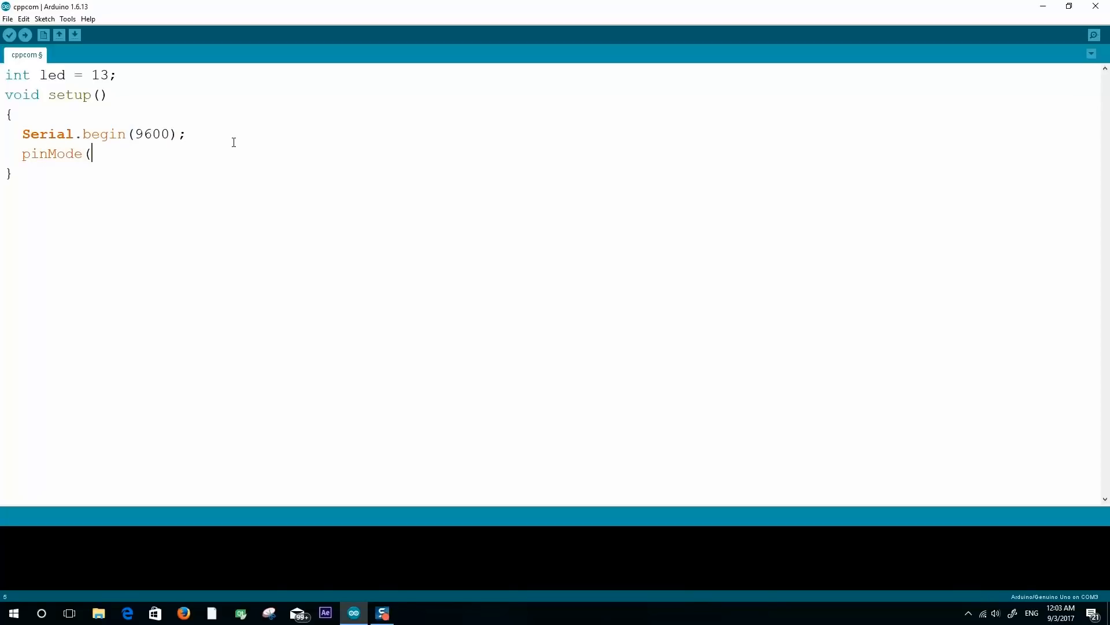
text(led, OUTPUT);)
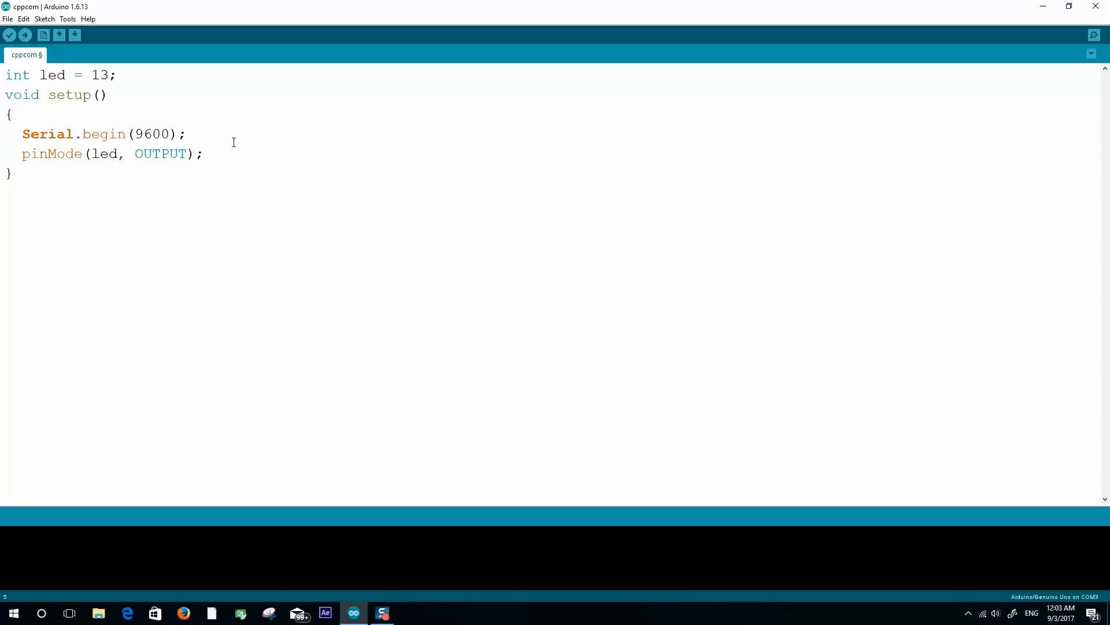
Step: Write loop() reading Serial and digitalWrite(led, HIGH) when the byte equals 'A'
text(void loop())
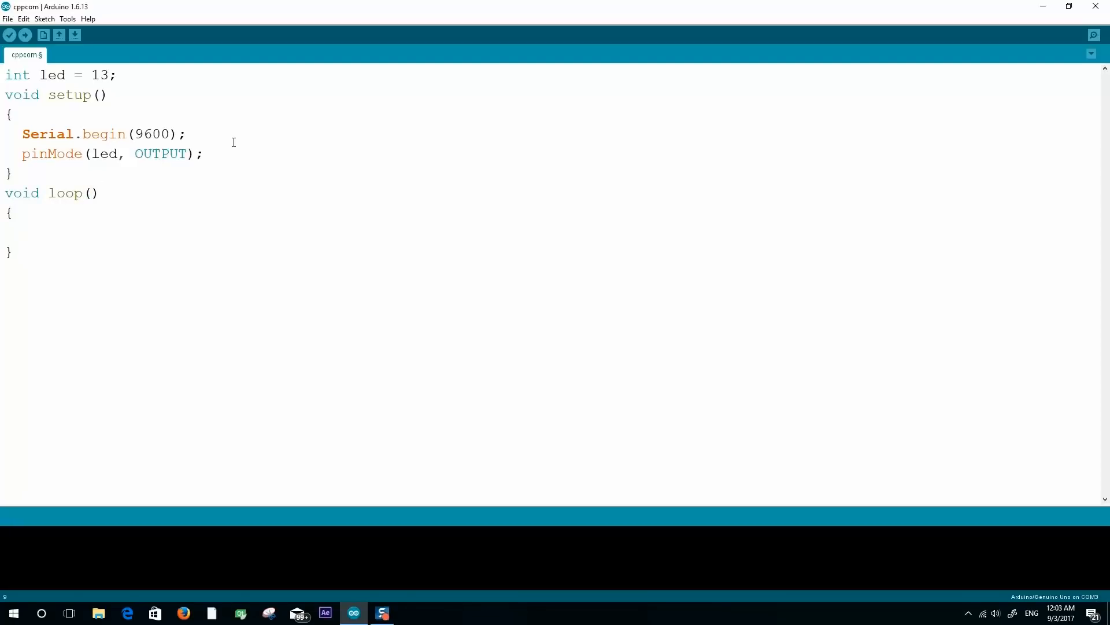
text(if(Serial.available()
text(int data)
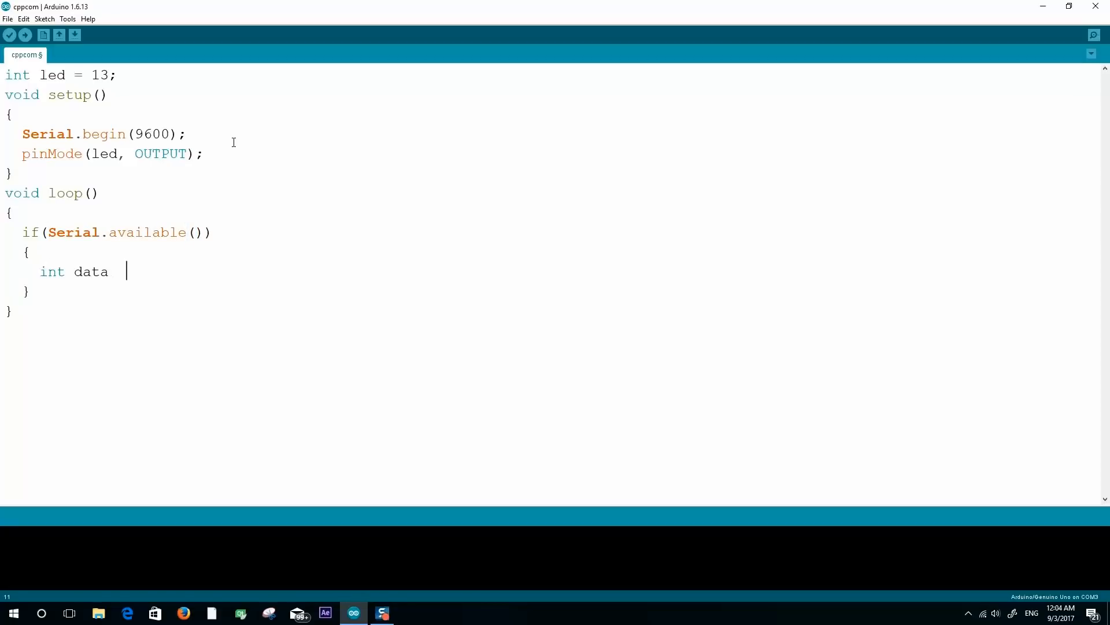
text(= Serial.read();)
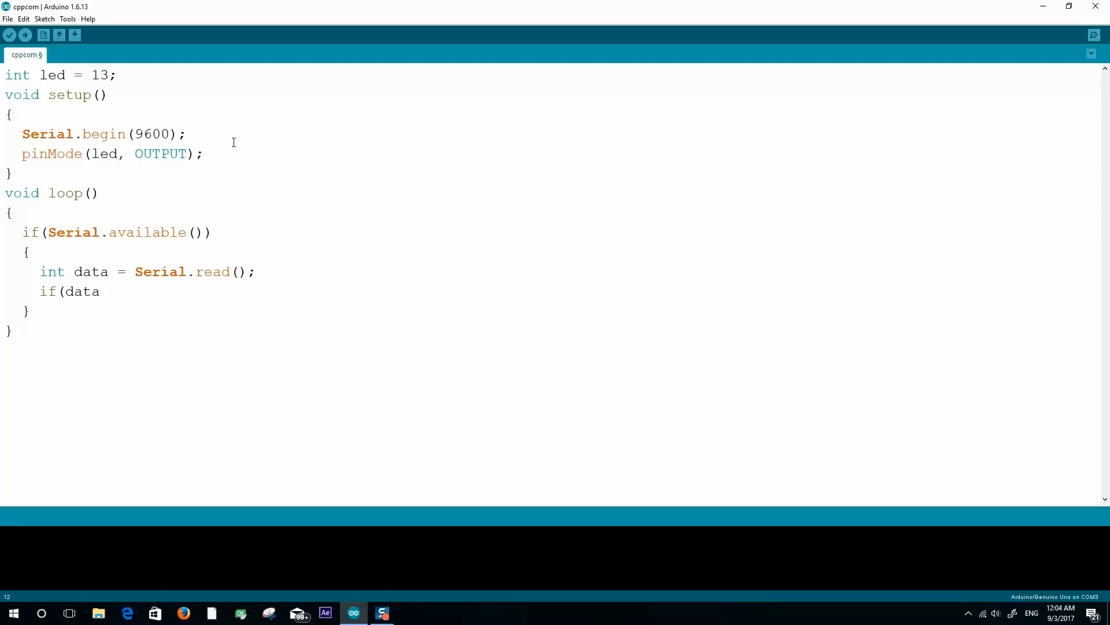
text(== 'A'))
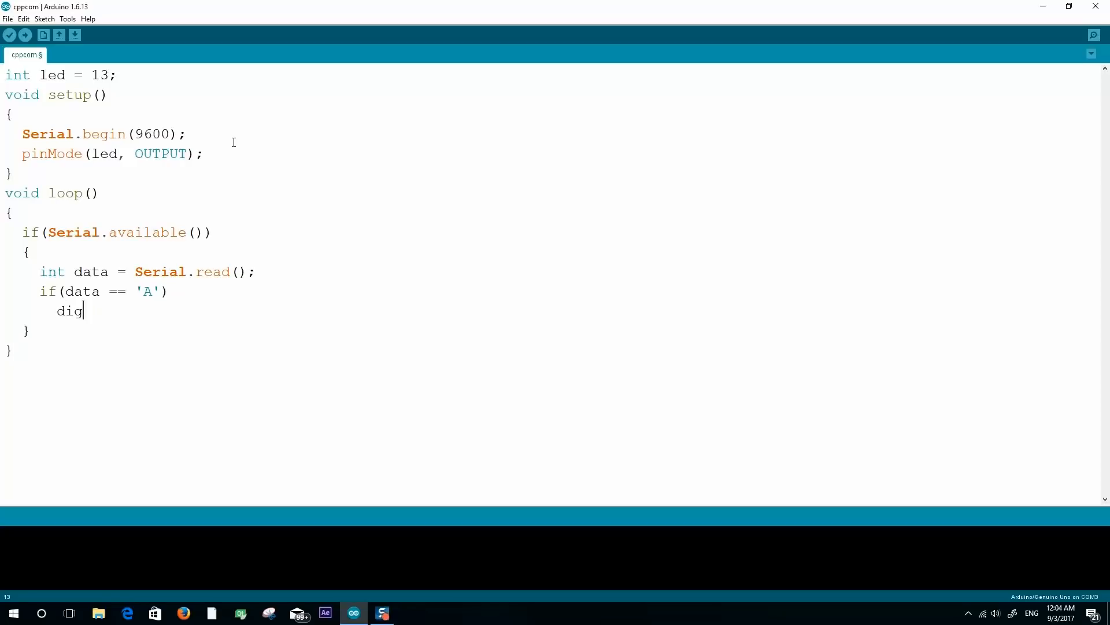
text(italWrite(led,HIGH)
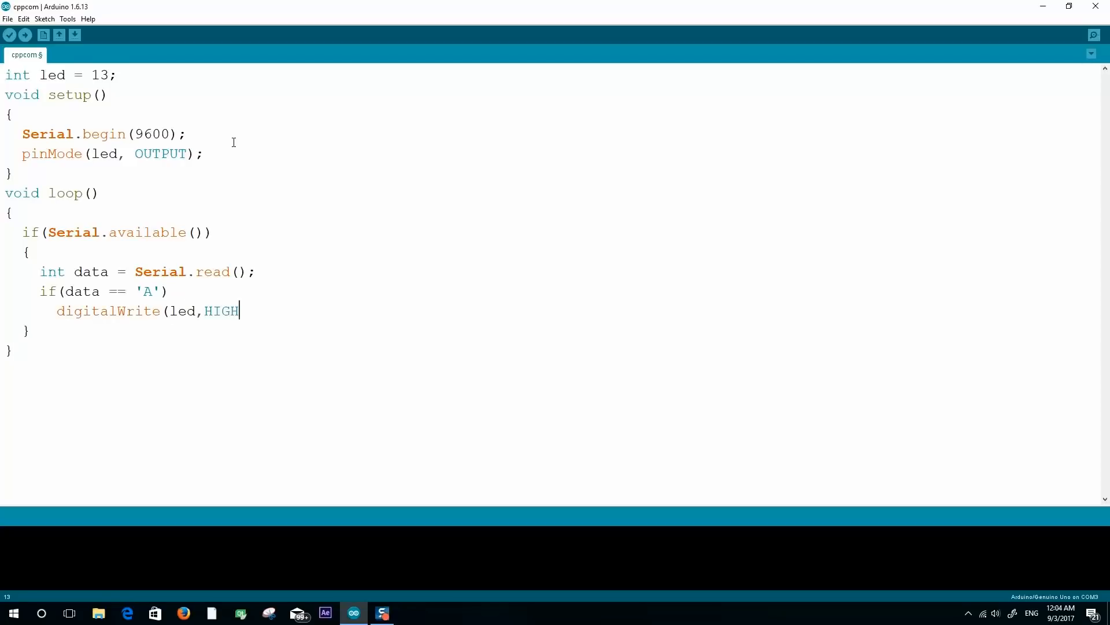
text(;)
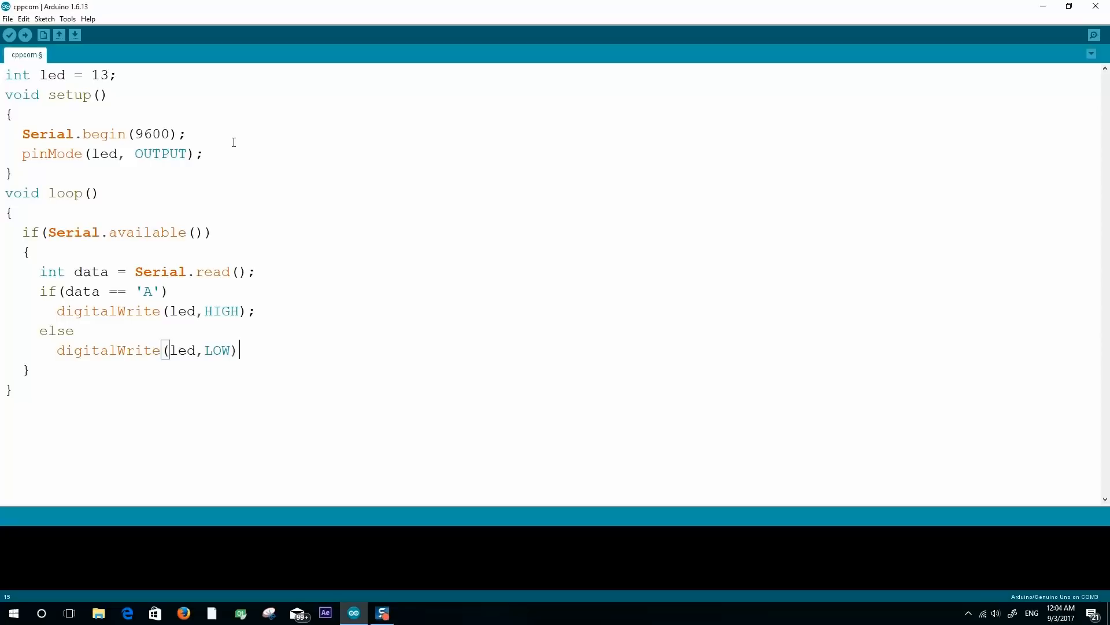
Step: Upload the finished sketch and confirm the board's serial port is COM3
click(25, 35)
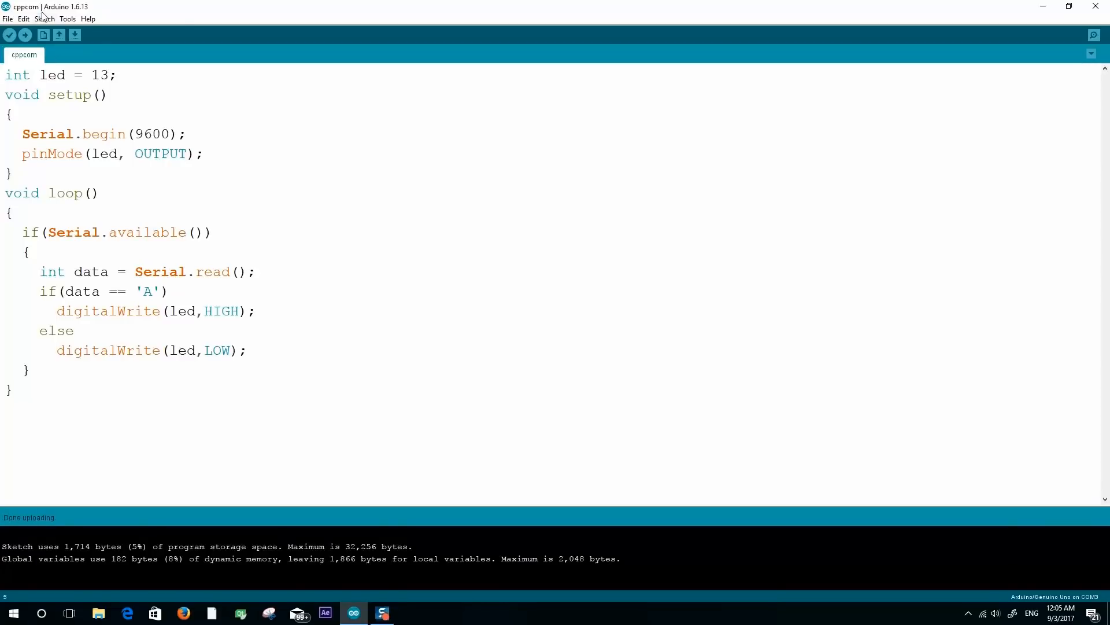
click(67, 19)
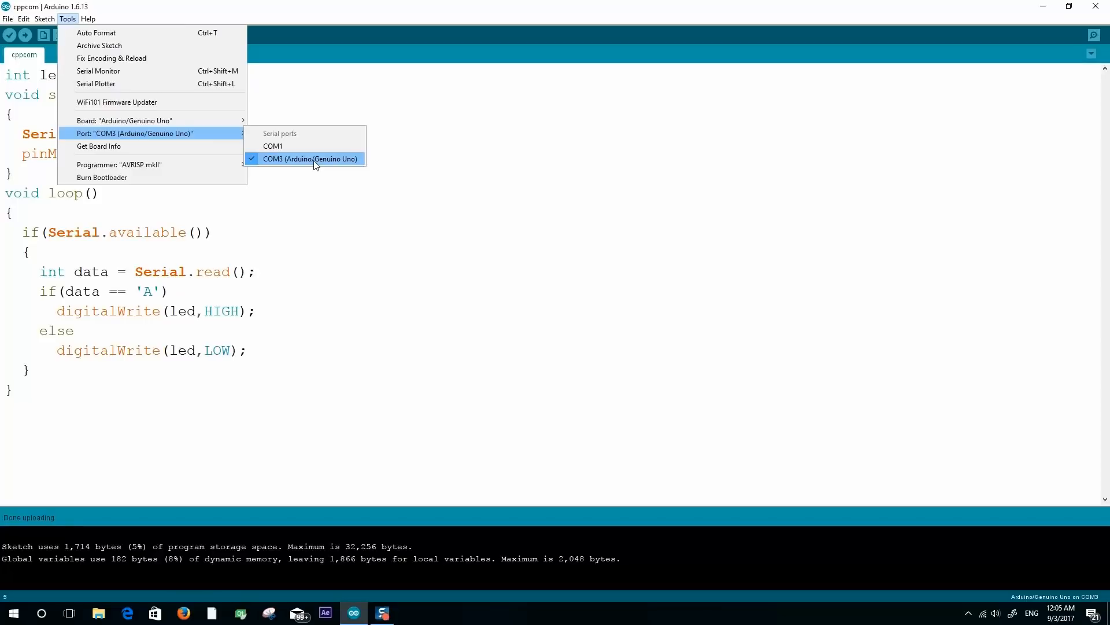
mouse_move(311, 173)
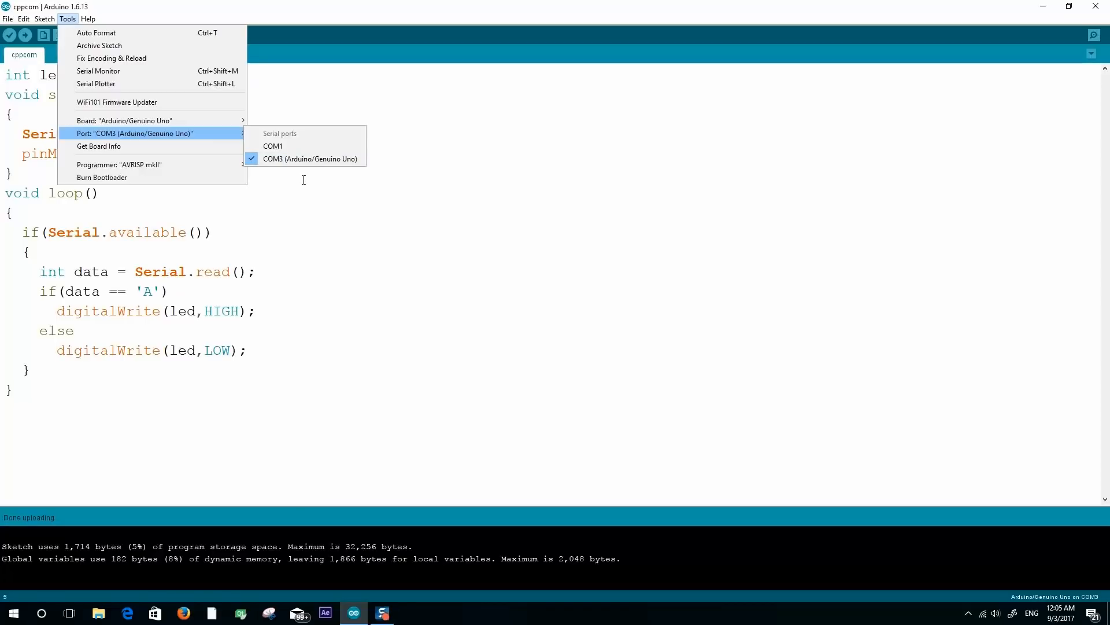
mouse_move(389, 193)
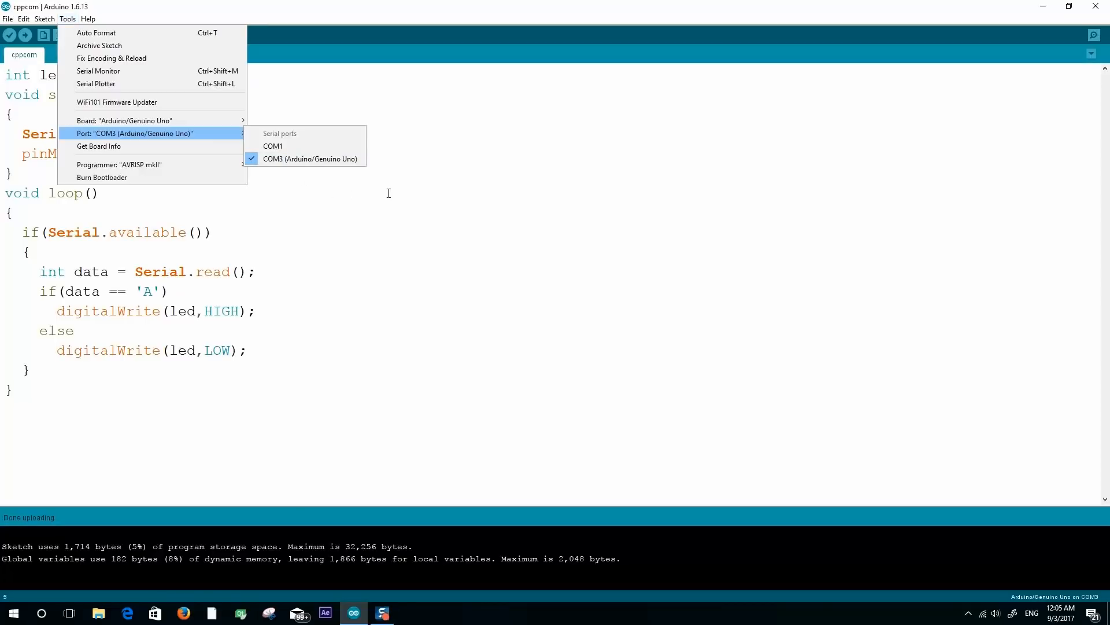
click(310, 158)
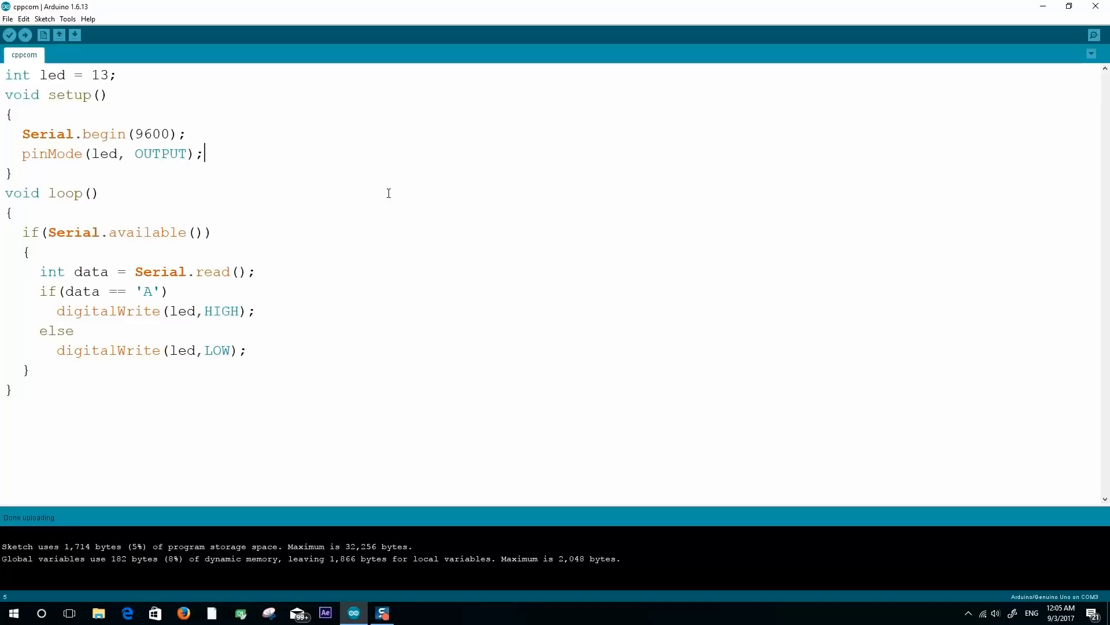
Step: Send the letter A to the board through the serial monitor
click(1093, 35)
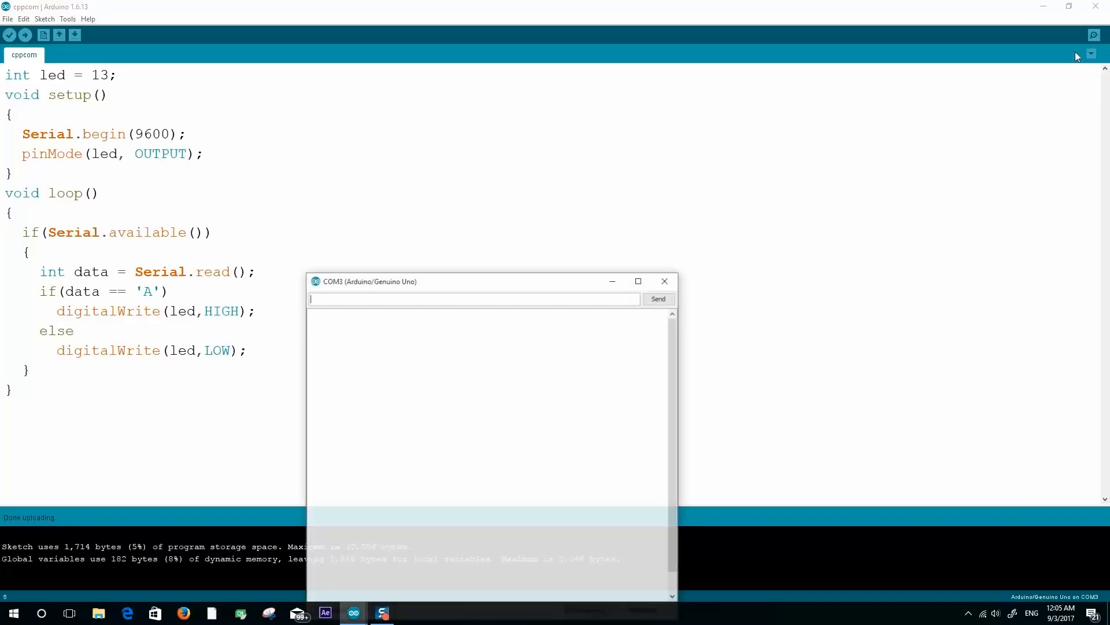
text(A)
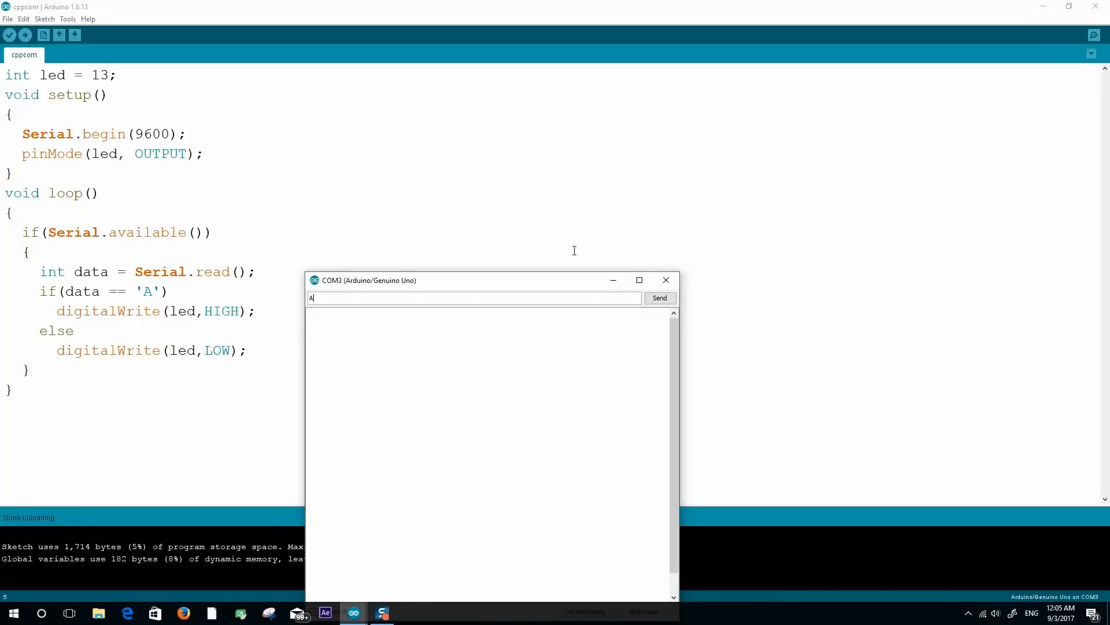
click(658, 298)
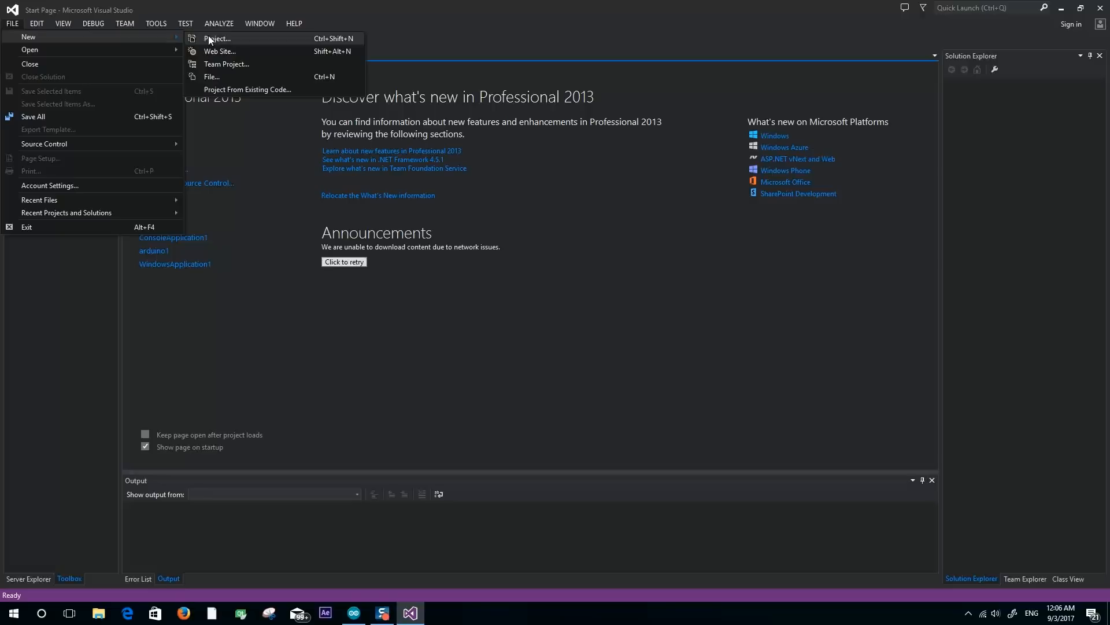
Step: Create a new Visual C++ CLR Console Application project named arduinocpp1
click(217, 38)
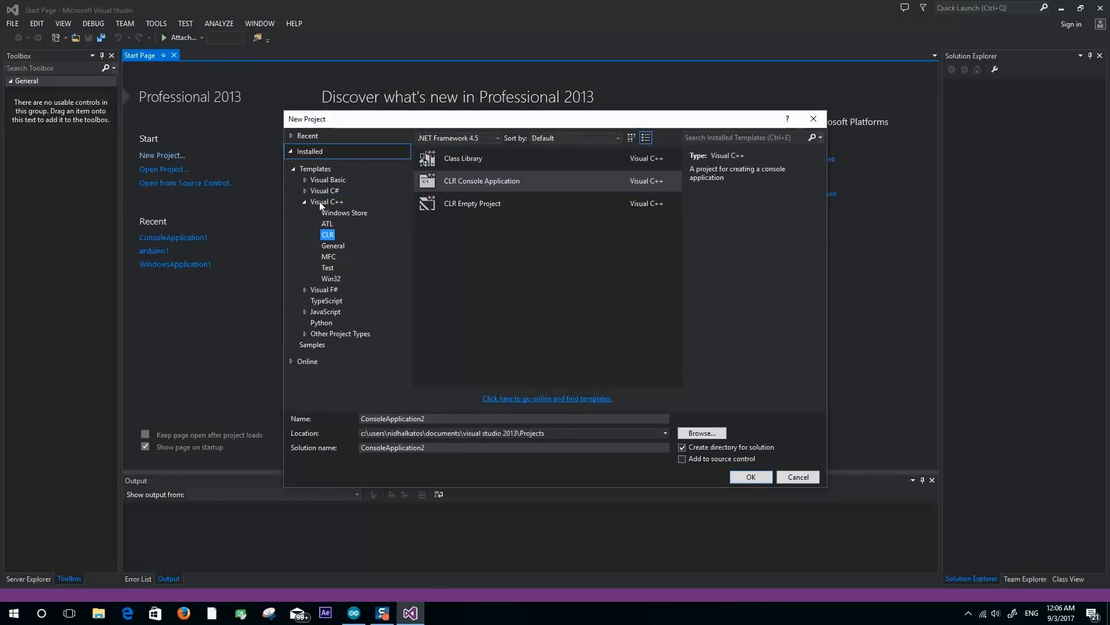
click(749, 477)
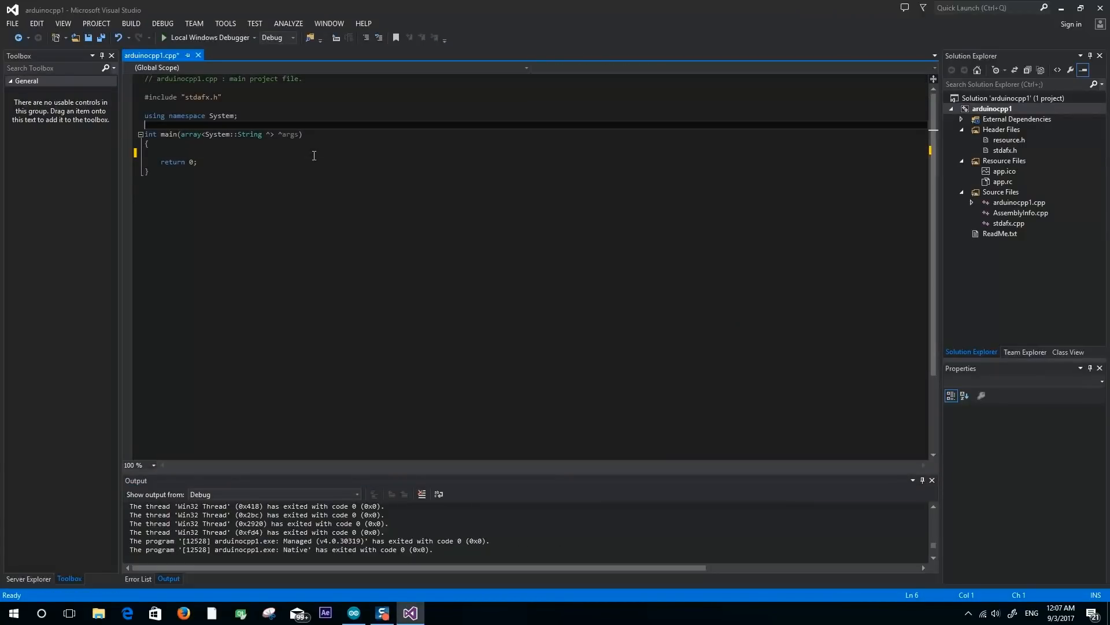
Step: Add using System::IO::Ports, declare SerialPort port("COM3", 9600) and open it
text(using namespace System::)
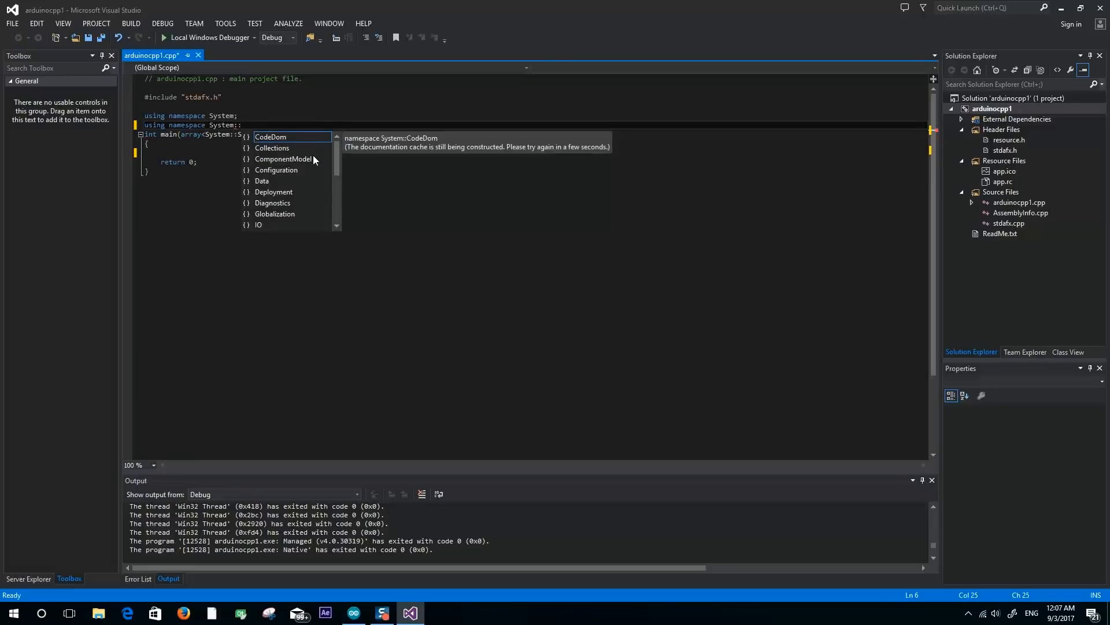
text(IO::Ports;)
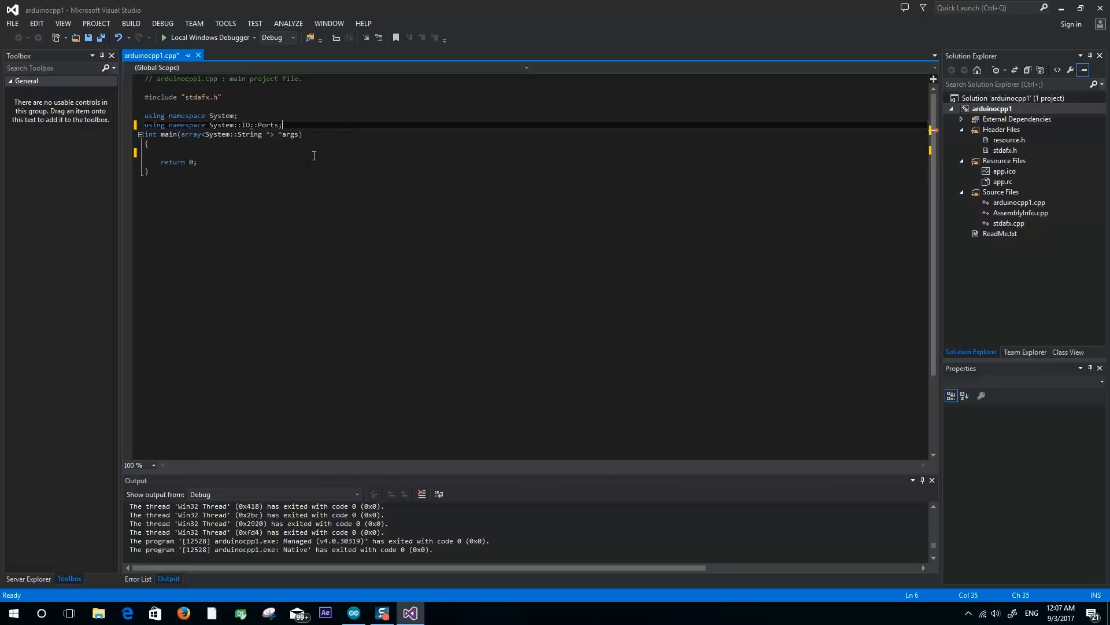
text(SerialPort port("COM"))
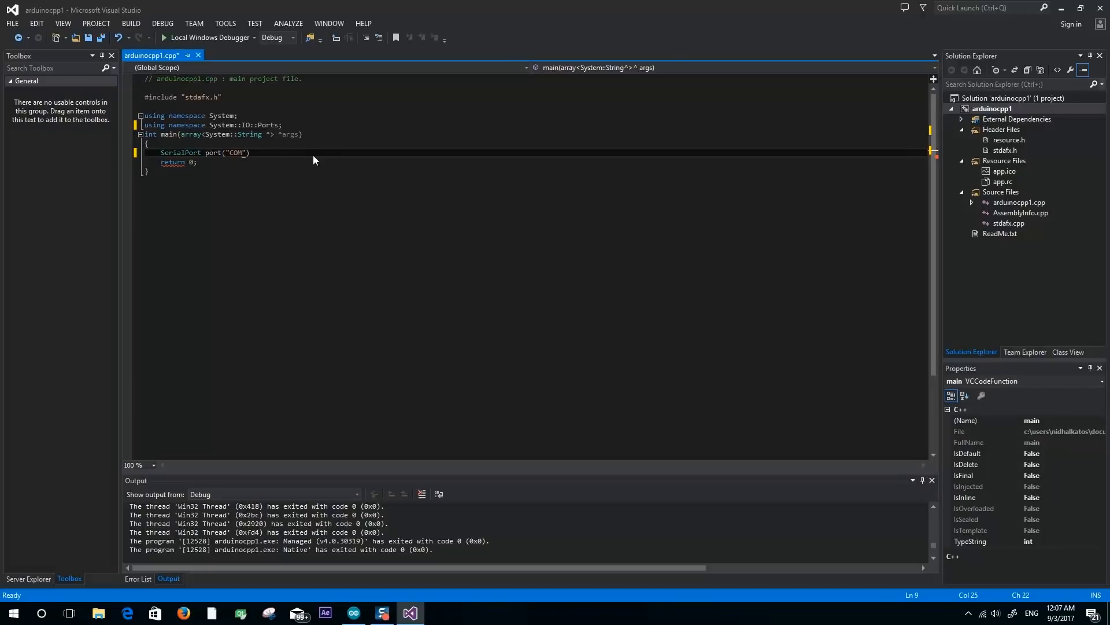
text(3", 9600);)
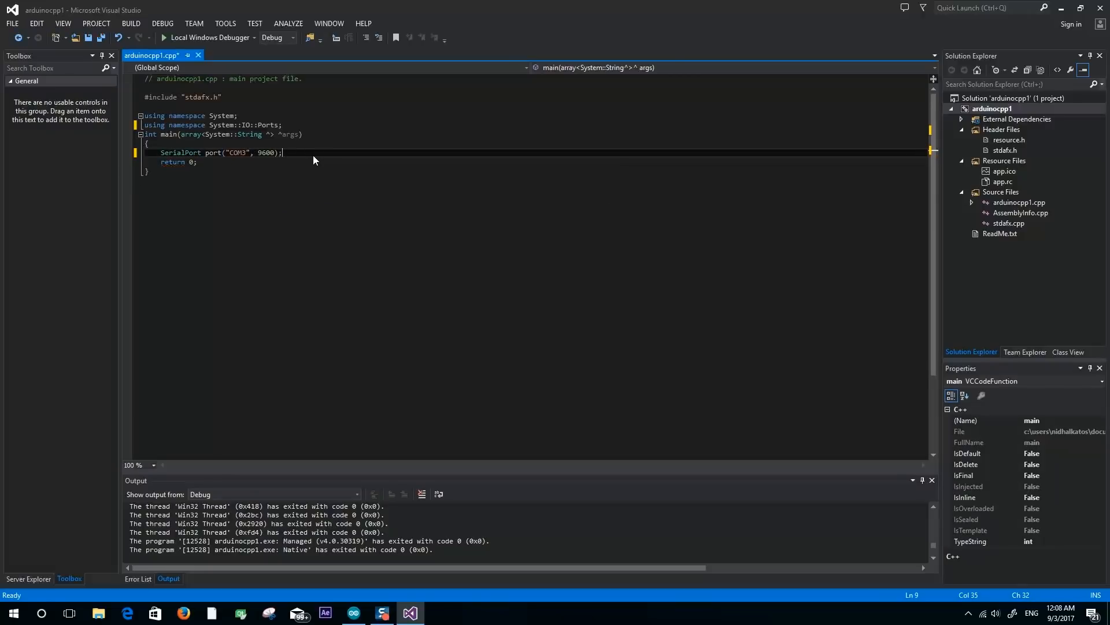
key(enter)
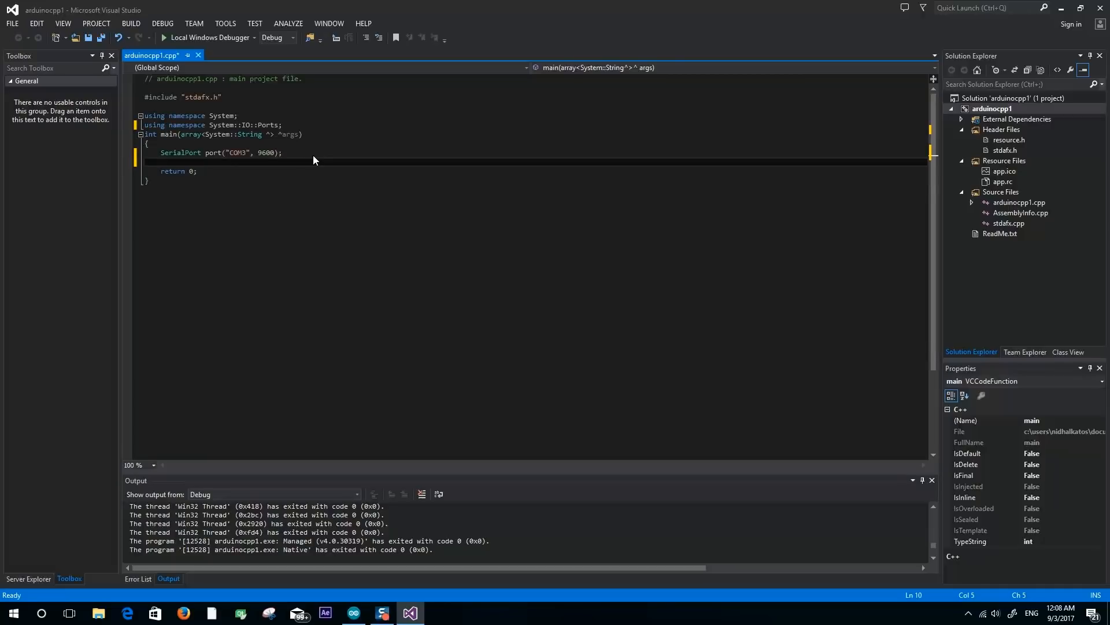
text(port.op)
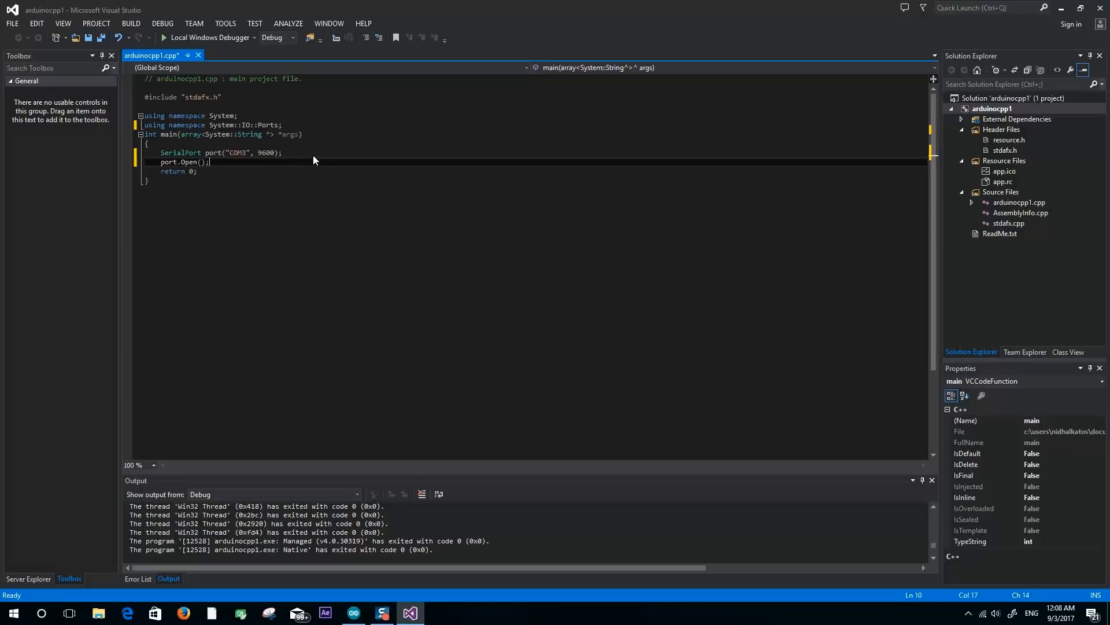
Step: Add the endless while loop reading console input and writing A or b to the port, then run it
text(while (true))
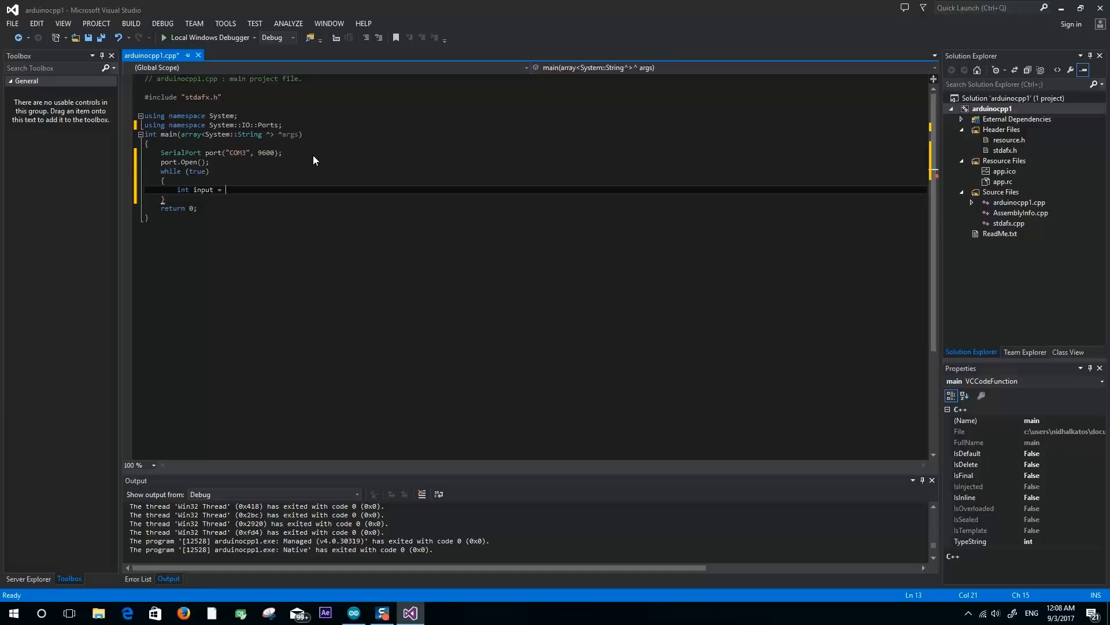
text(Console::ReadLine())
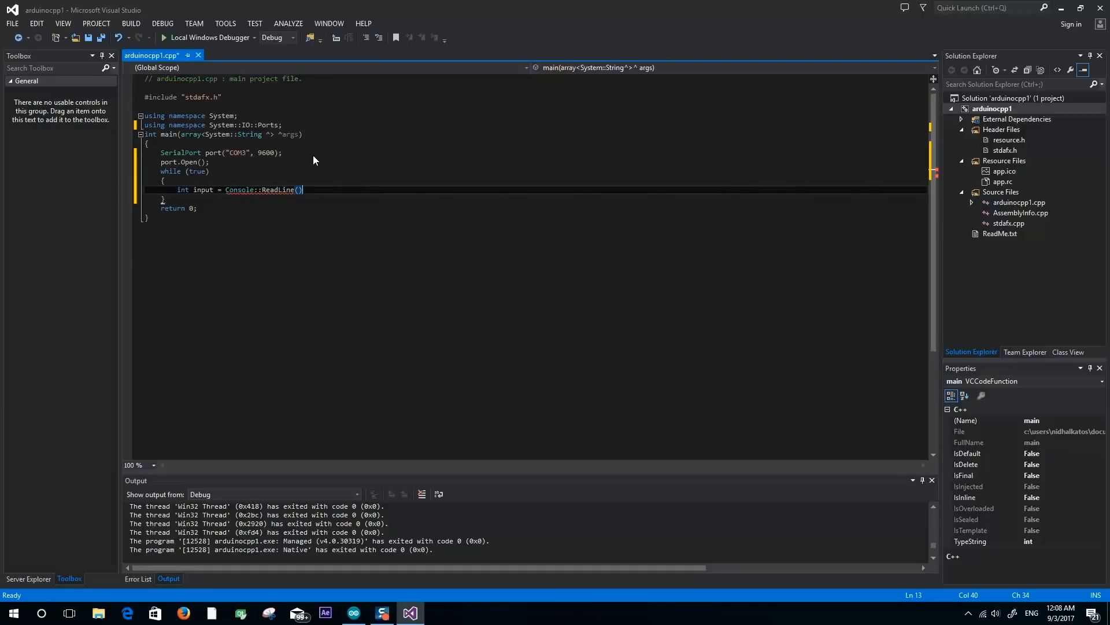
text(Convert.toInt32()
text(else)
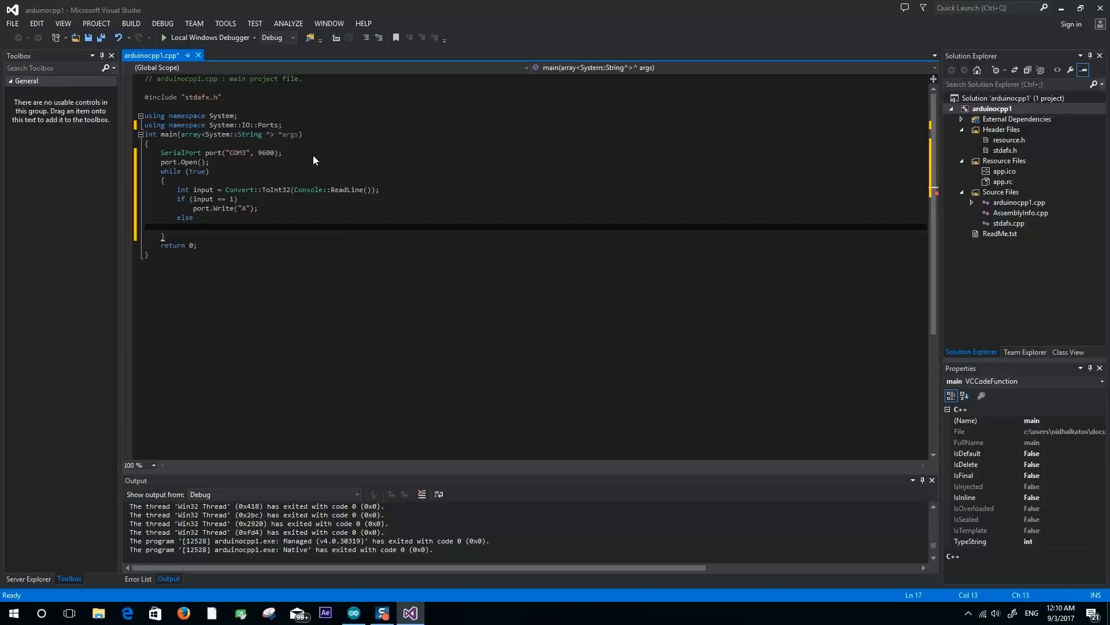
text(port.Write("b");)
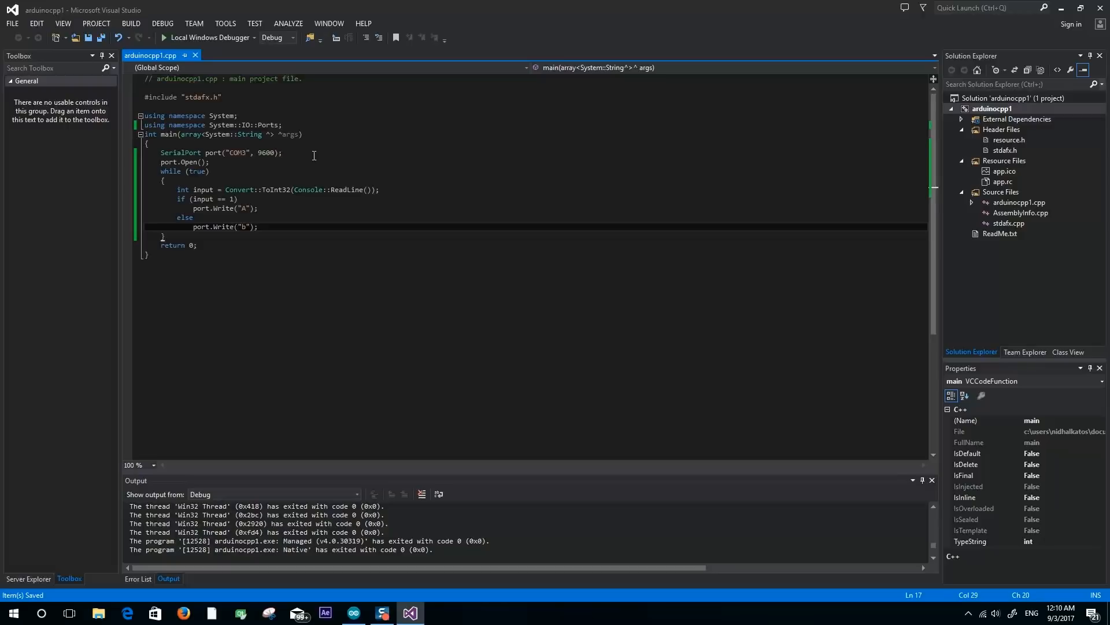
mouse_move(223, 42)
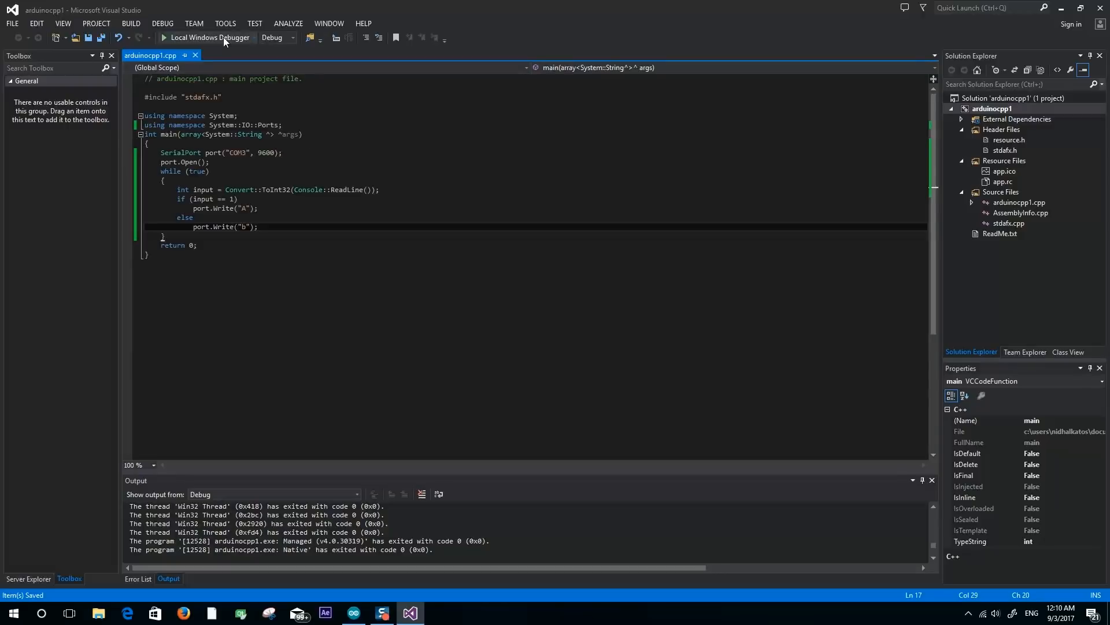
click(209, 37)
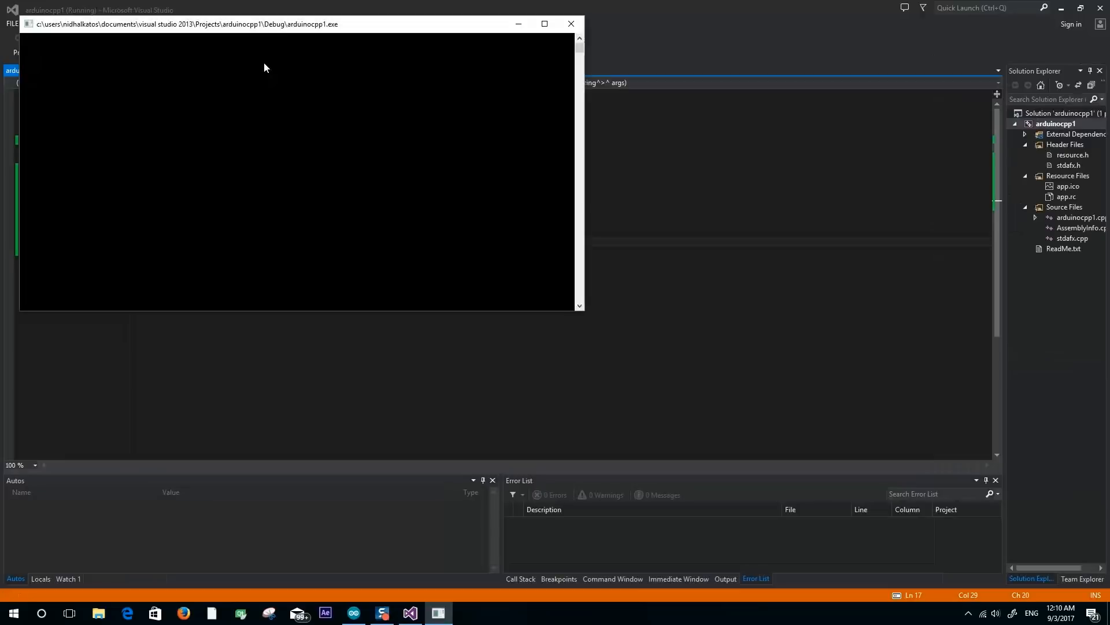